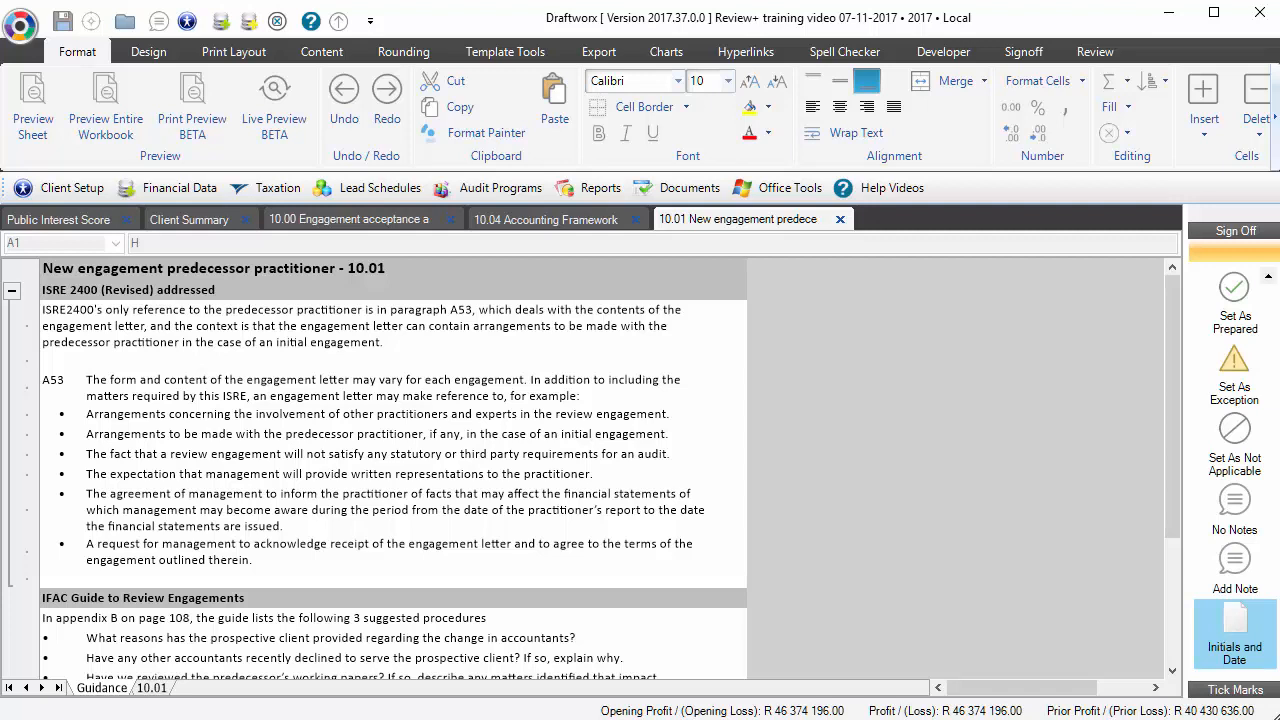
mouse_move(620, 448)
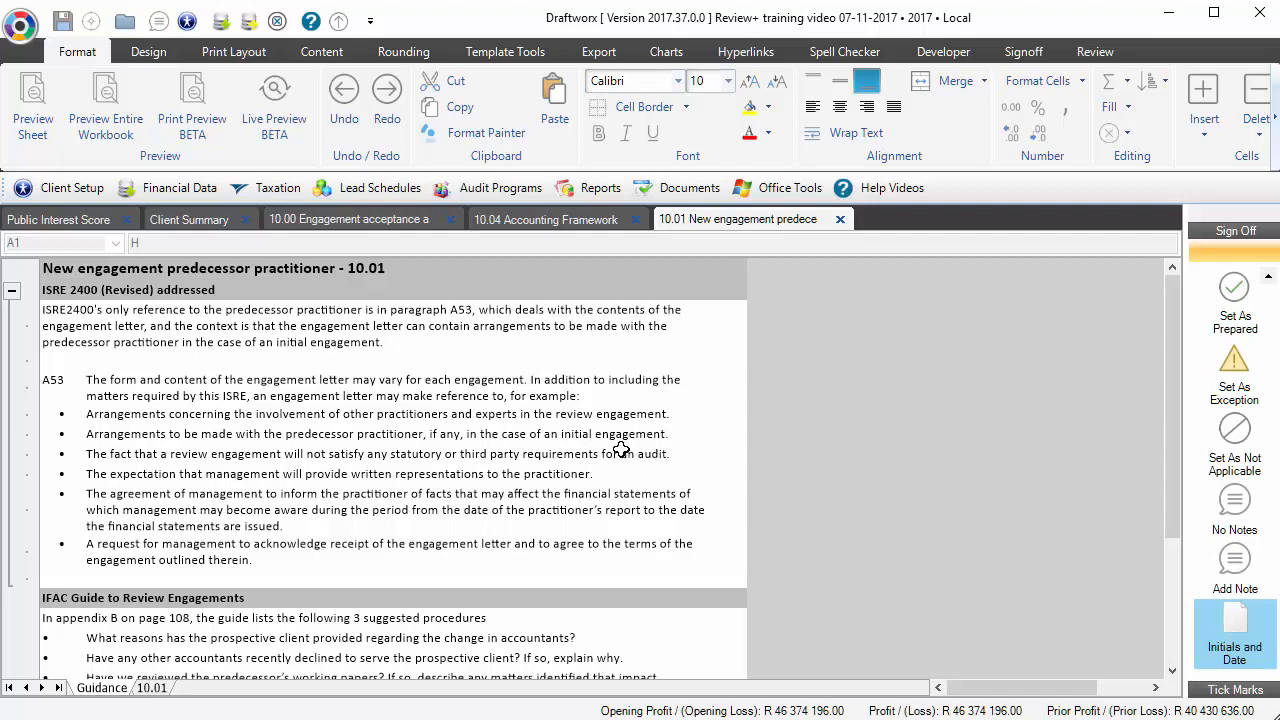
Review guidance paragraph A53, the predecessor practitioner reasons, and the question 4 answer row
left_click(55, 388)
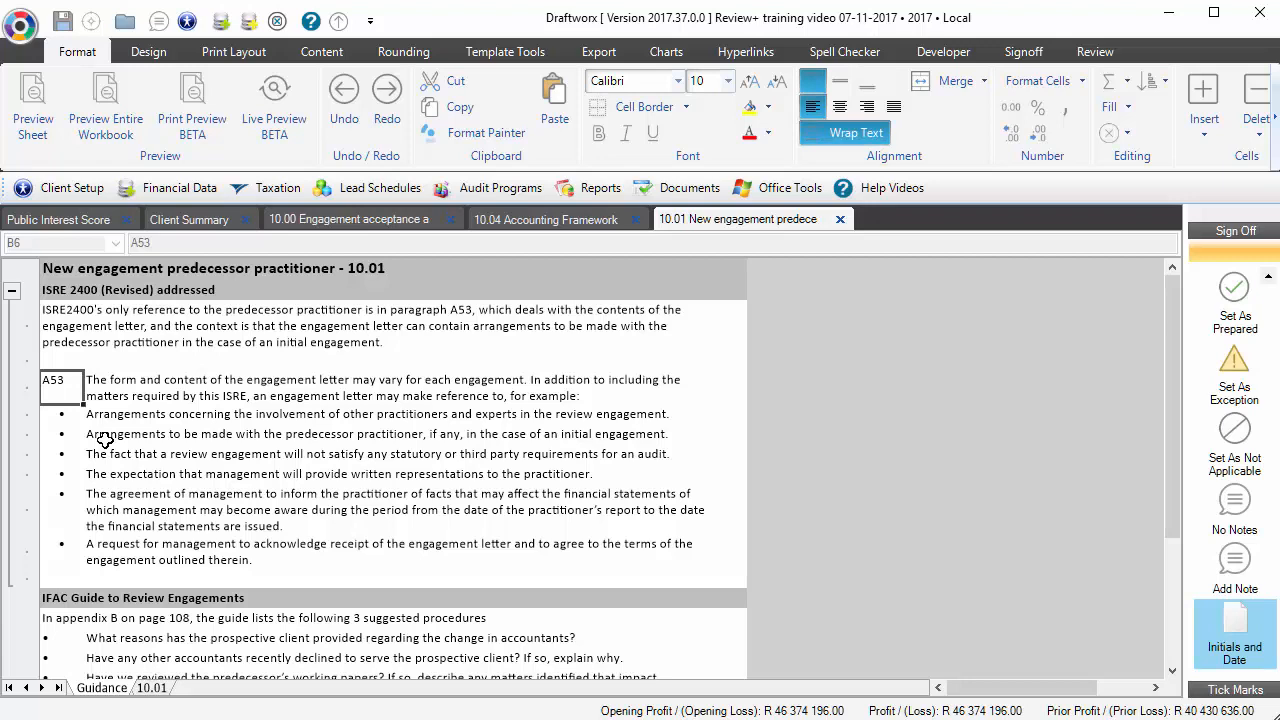
scroll("down", 3)
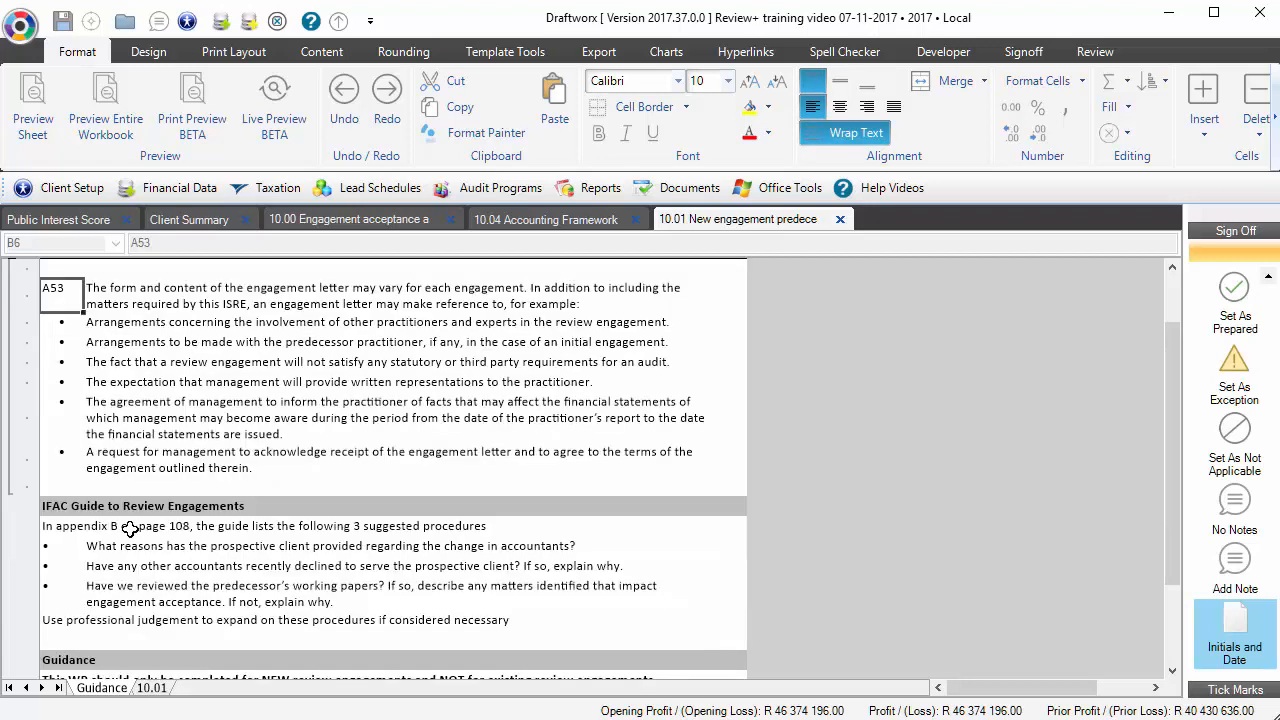
scroll("down", 3)
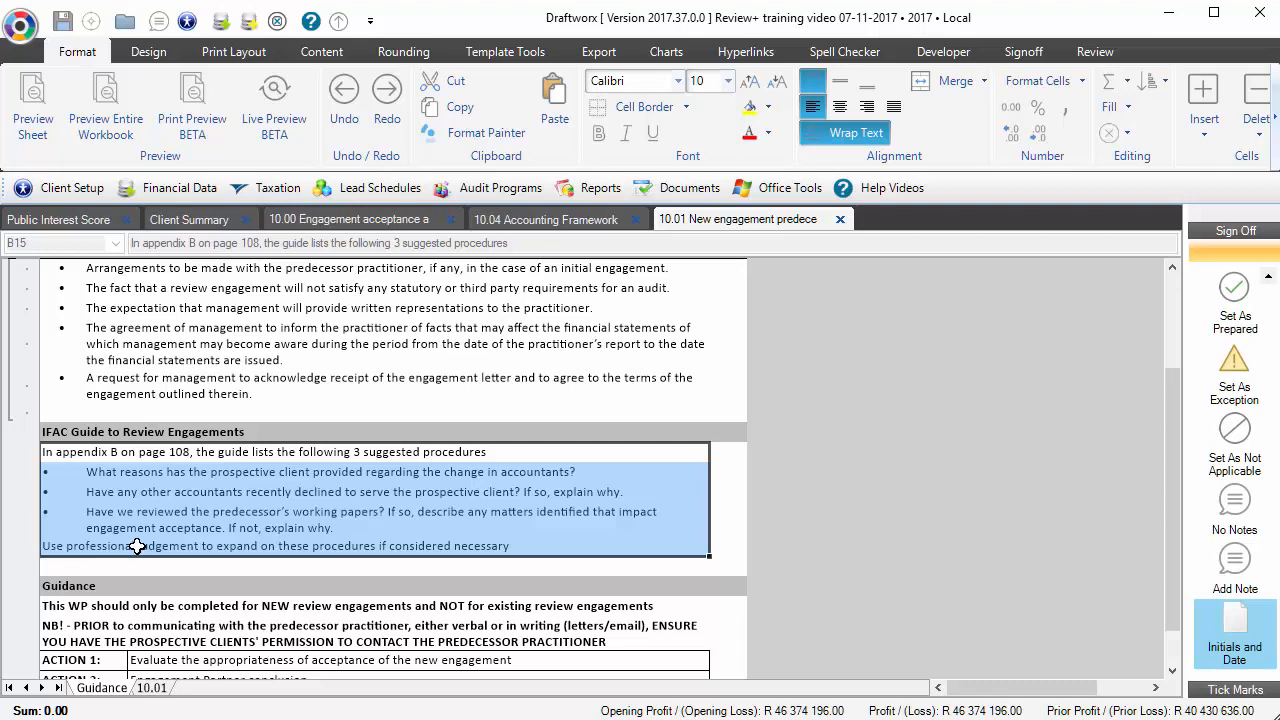
mouse_move(137, 529)
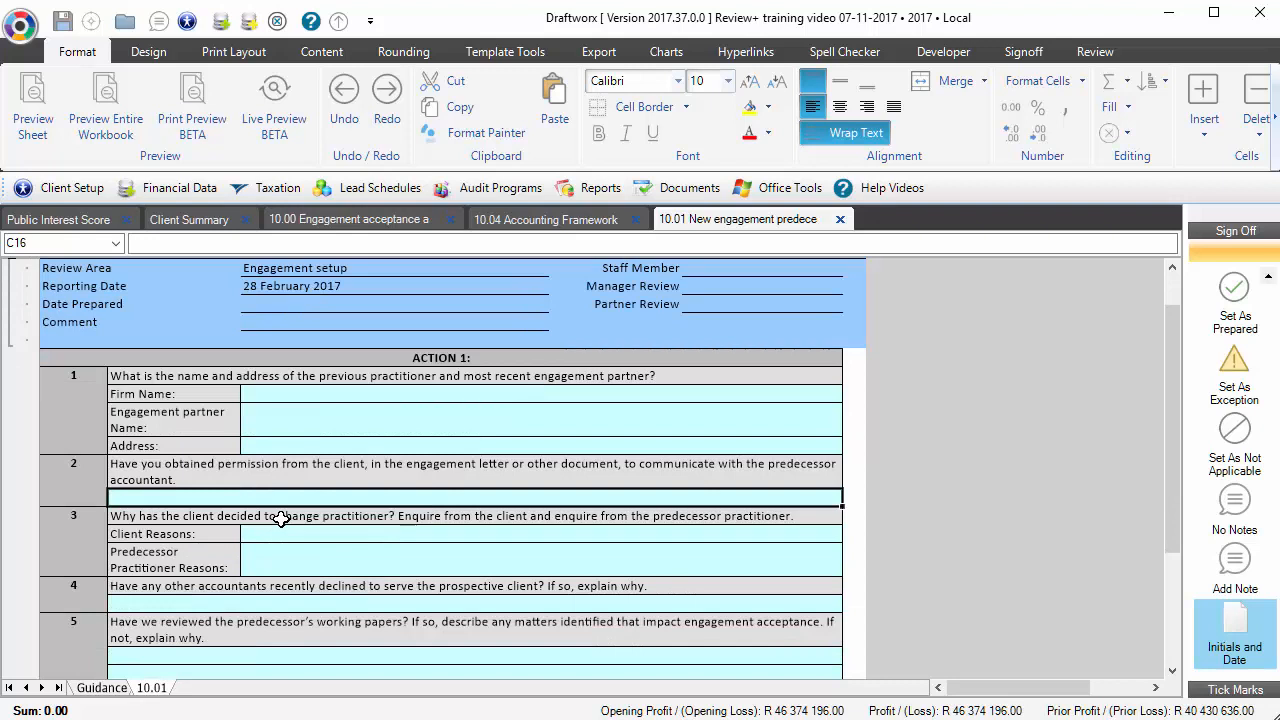
scroll("down", 3)
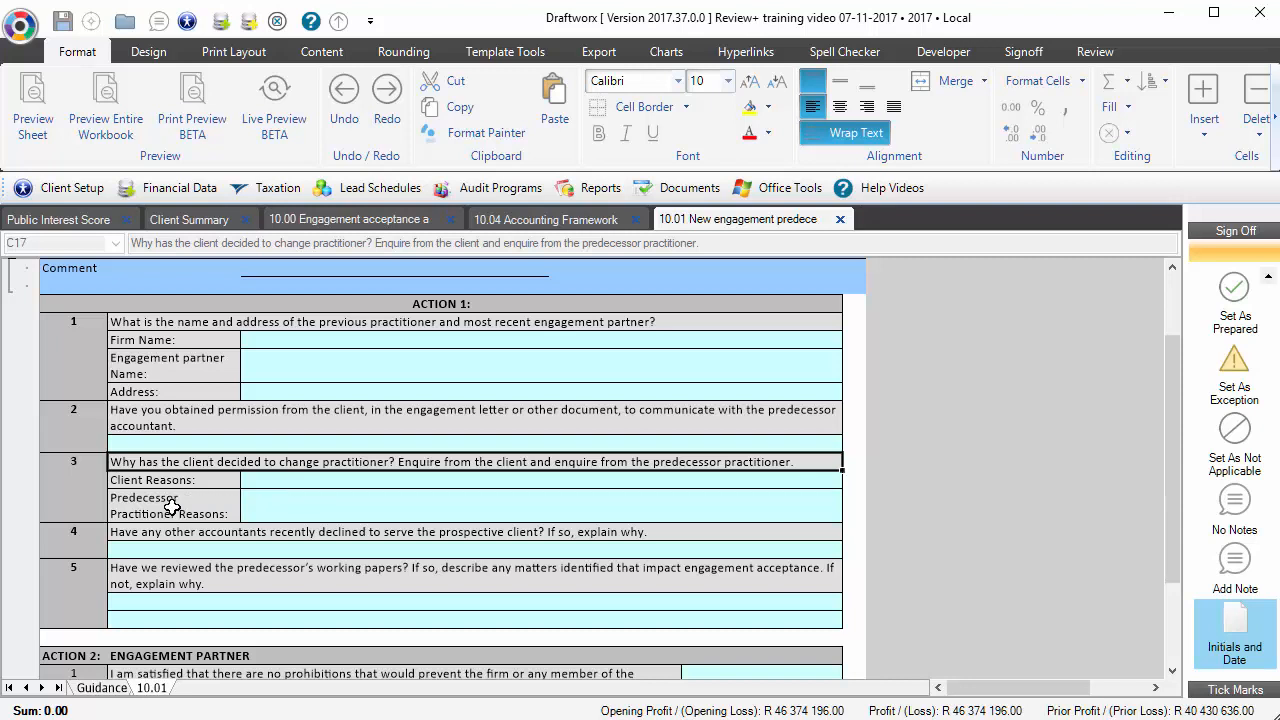
left_click(175, 505)
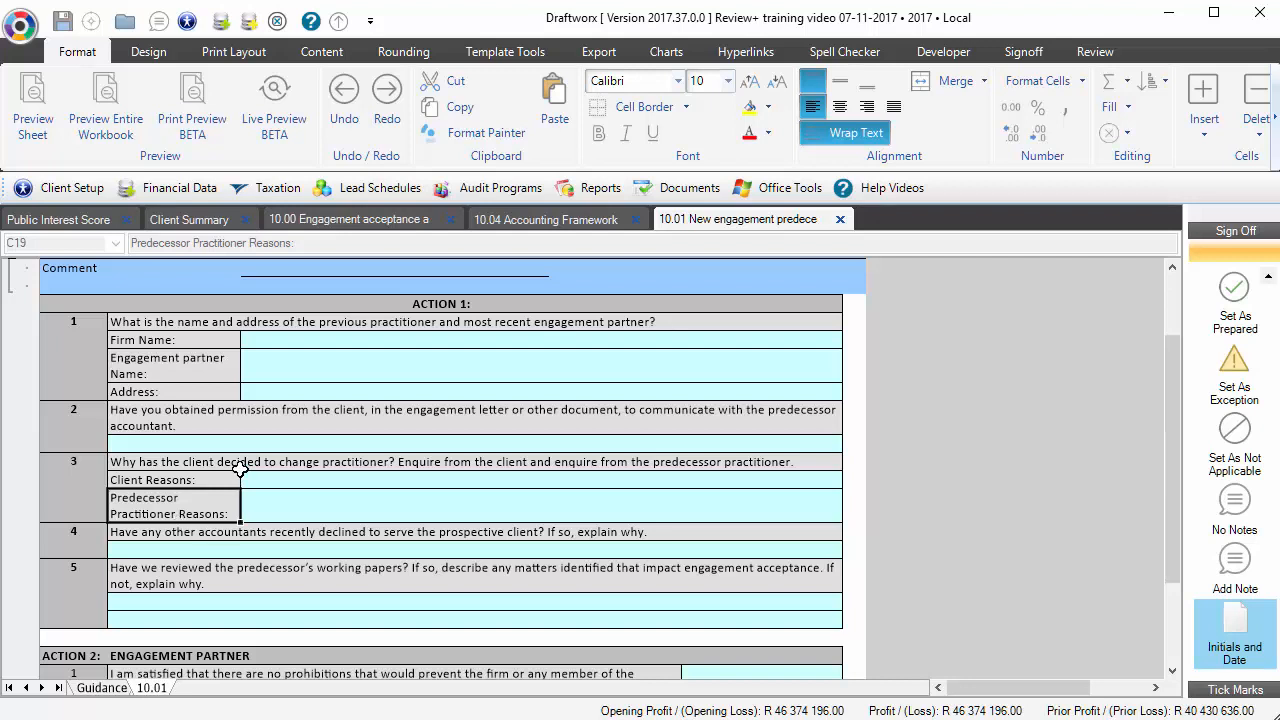
left_click(475, 549)
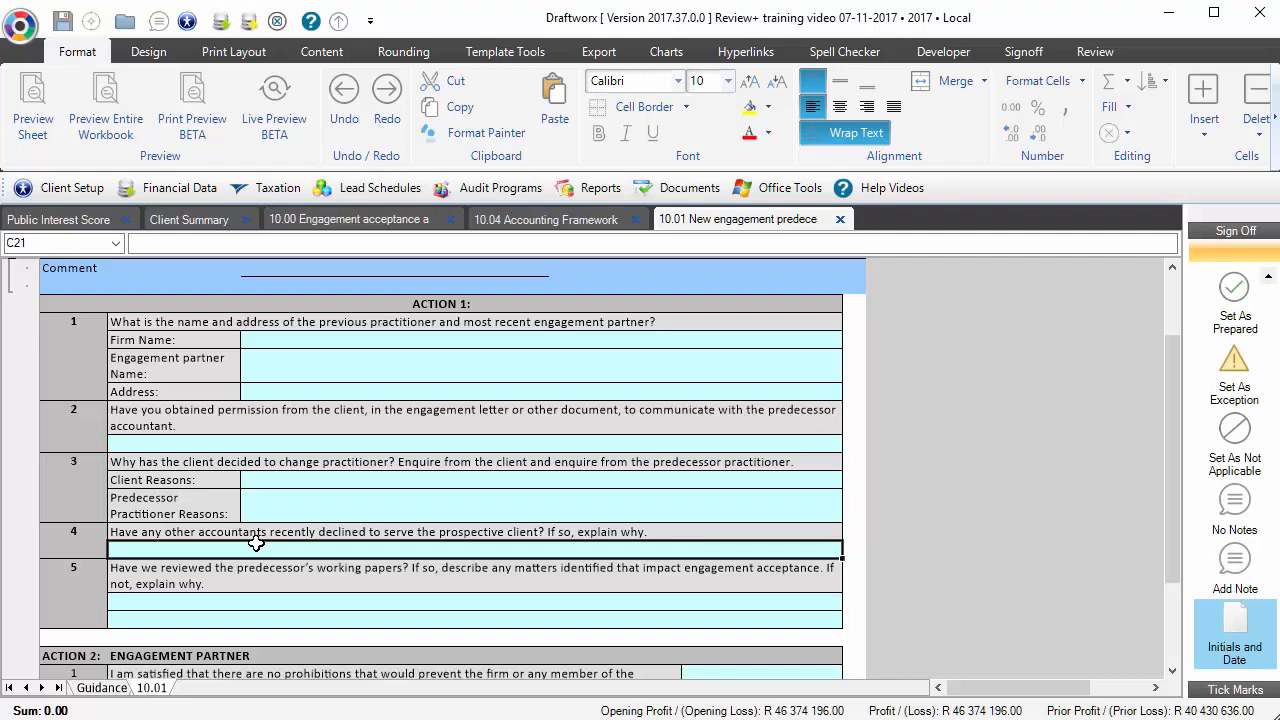
mouse_move(267, 599)
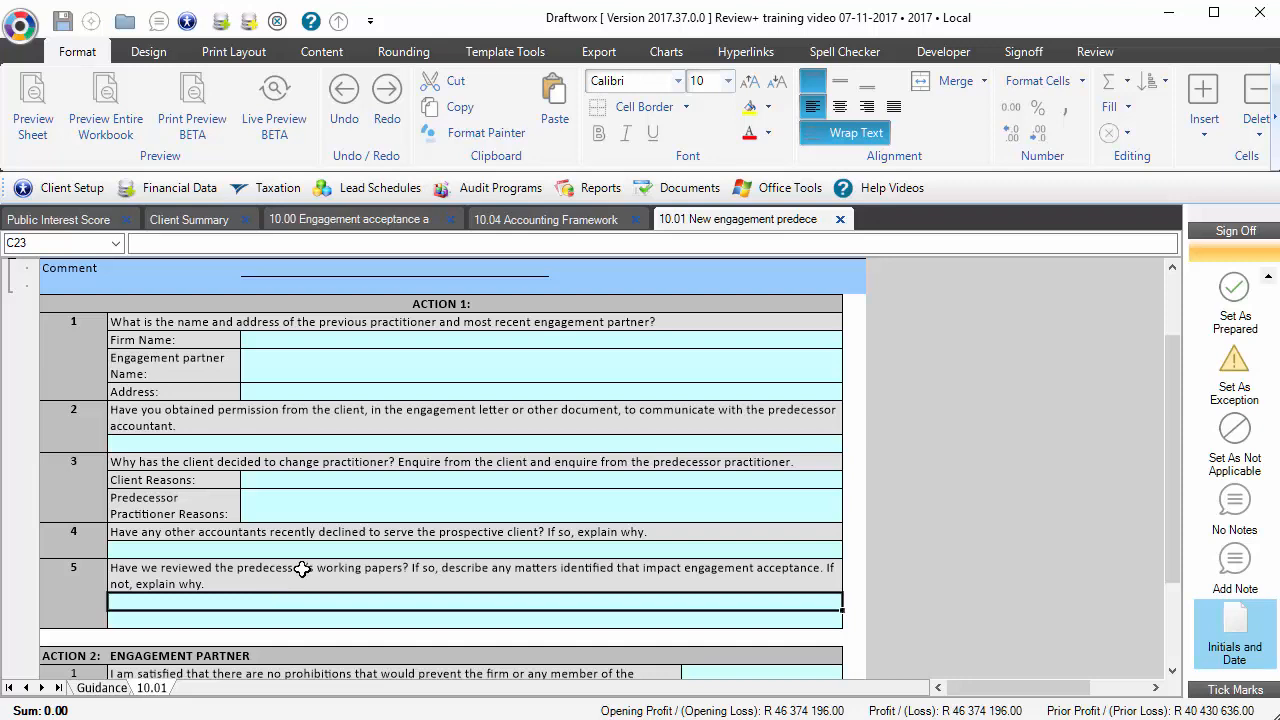
scroll("down", 3)
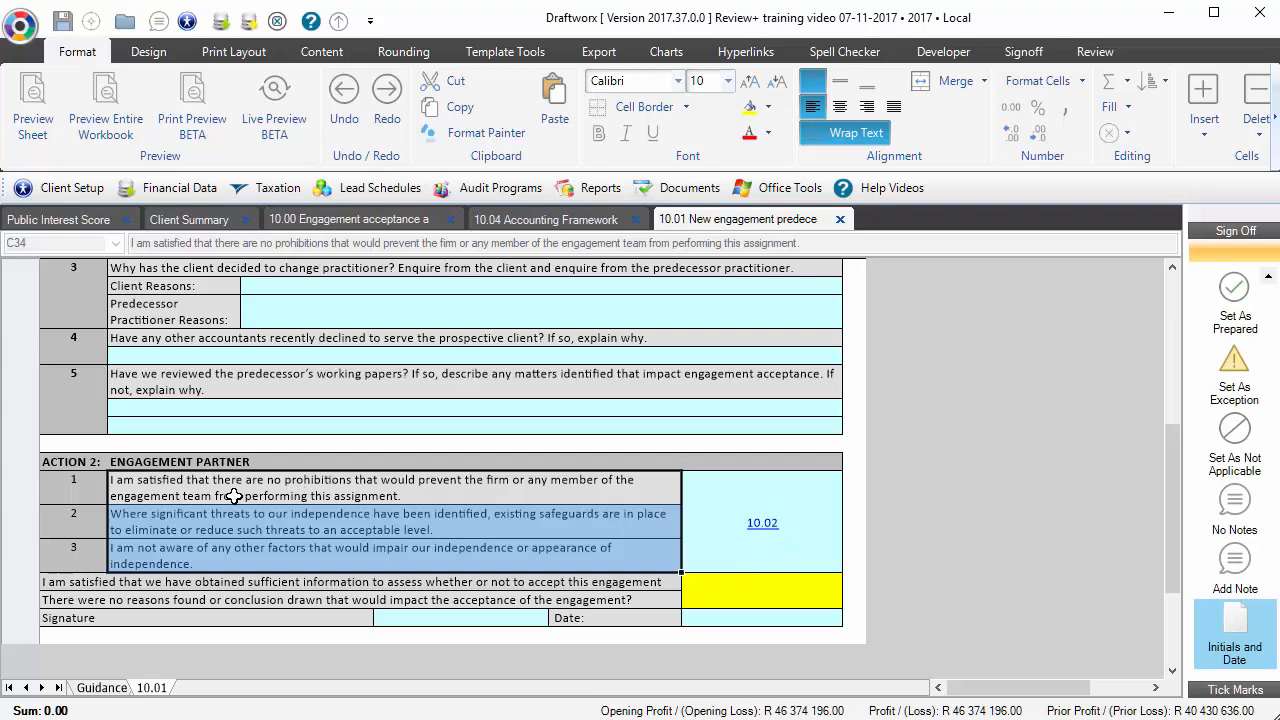
mouse_move(723, 521)
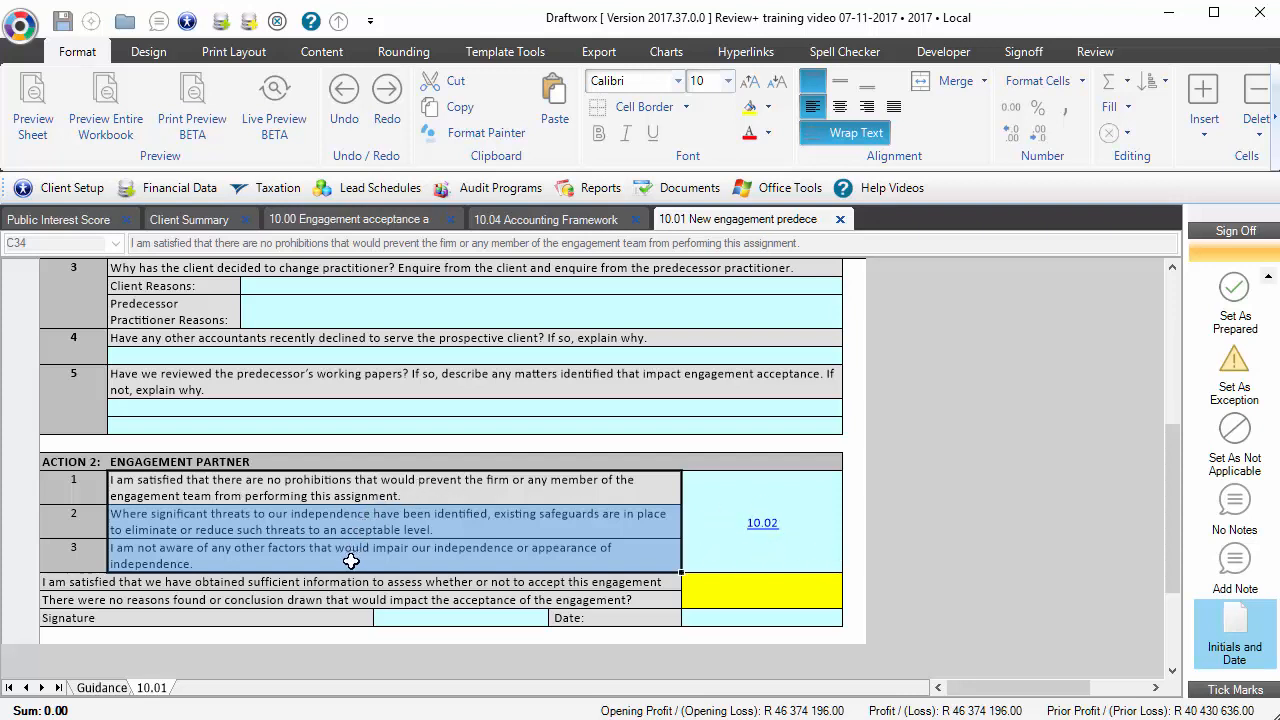
mouse_move(310, 553)
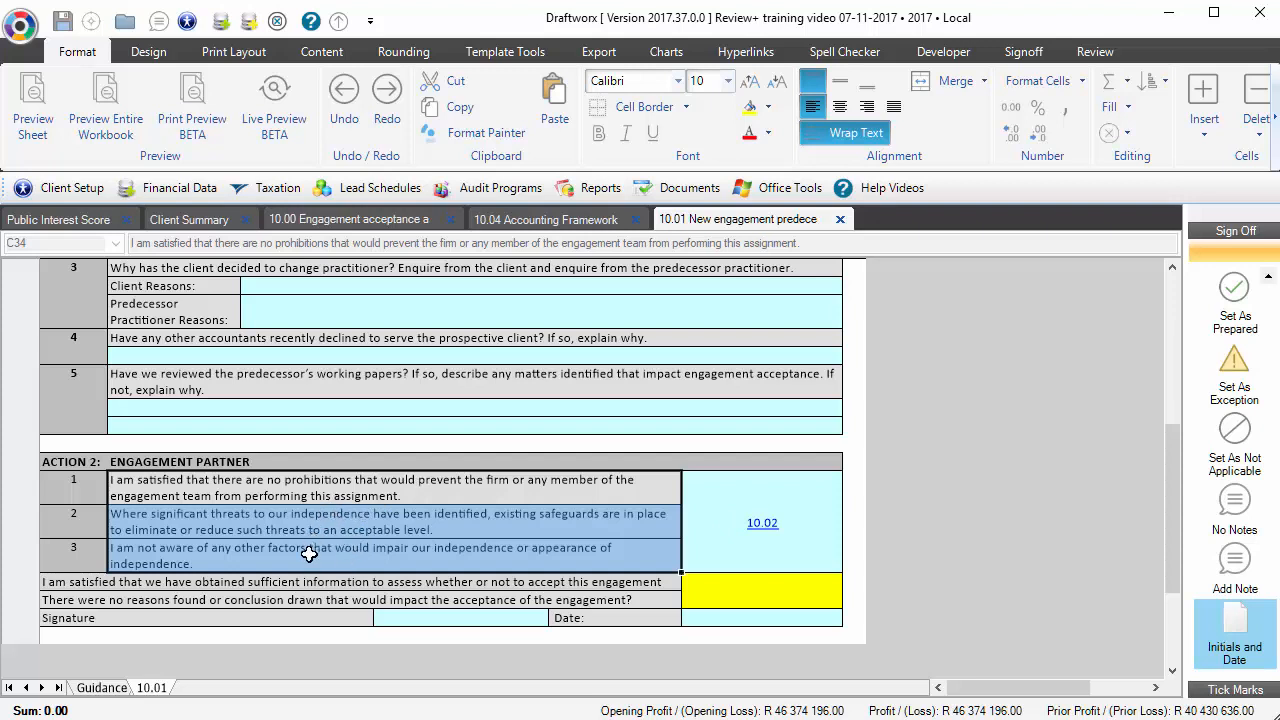
Answer Y to the sufficient-information conclusion and sign the sheet off as partner reviewed
left_click(350, 581)
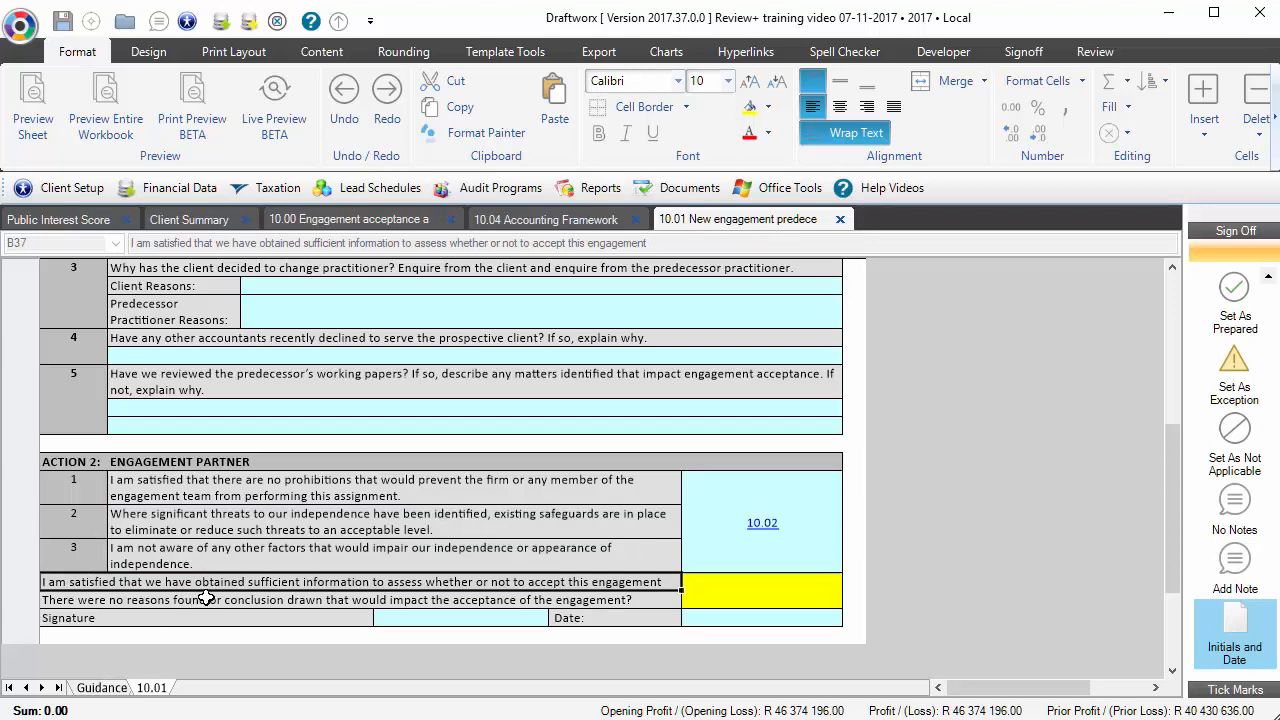
mouse_move(568, 572)
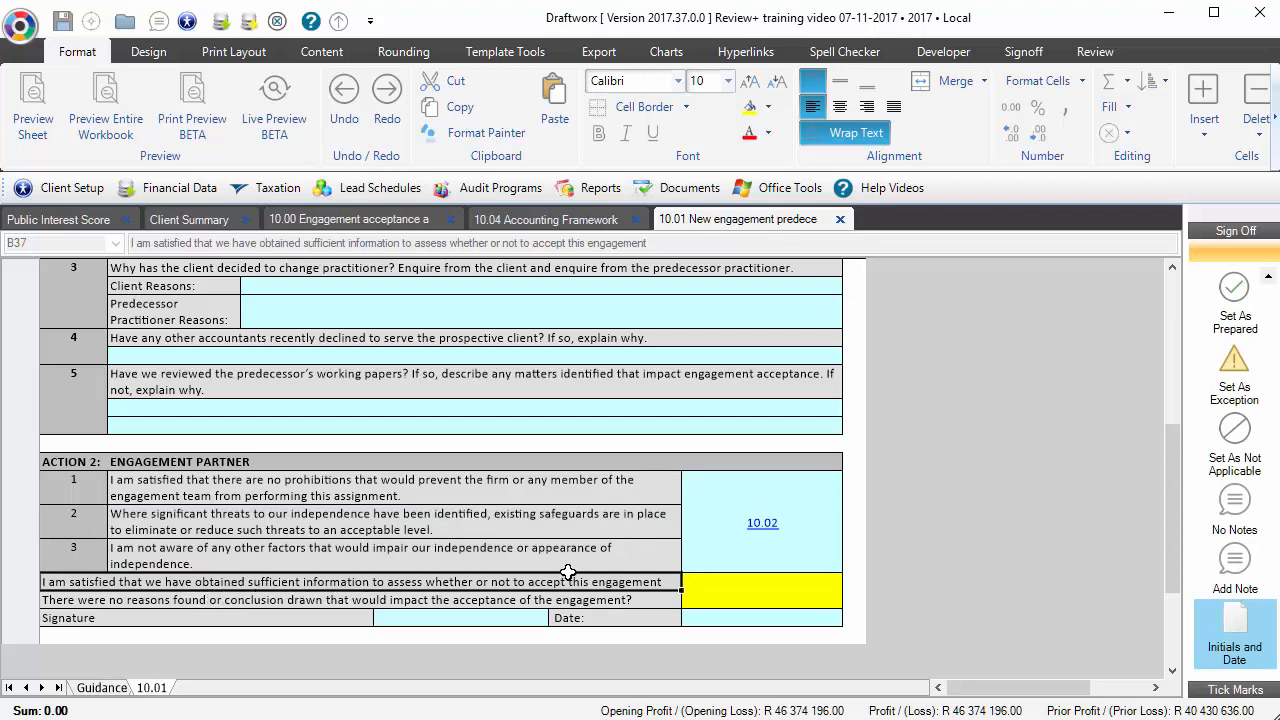
mouse_move(665, 588)
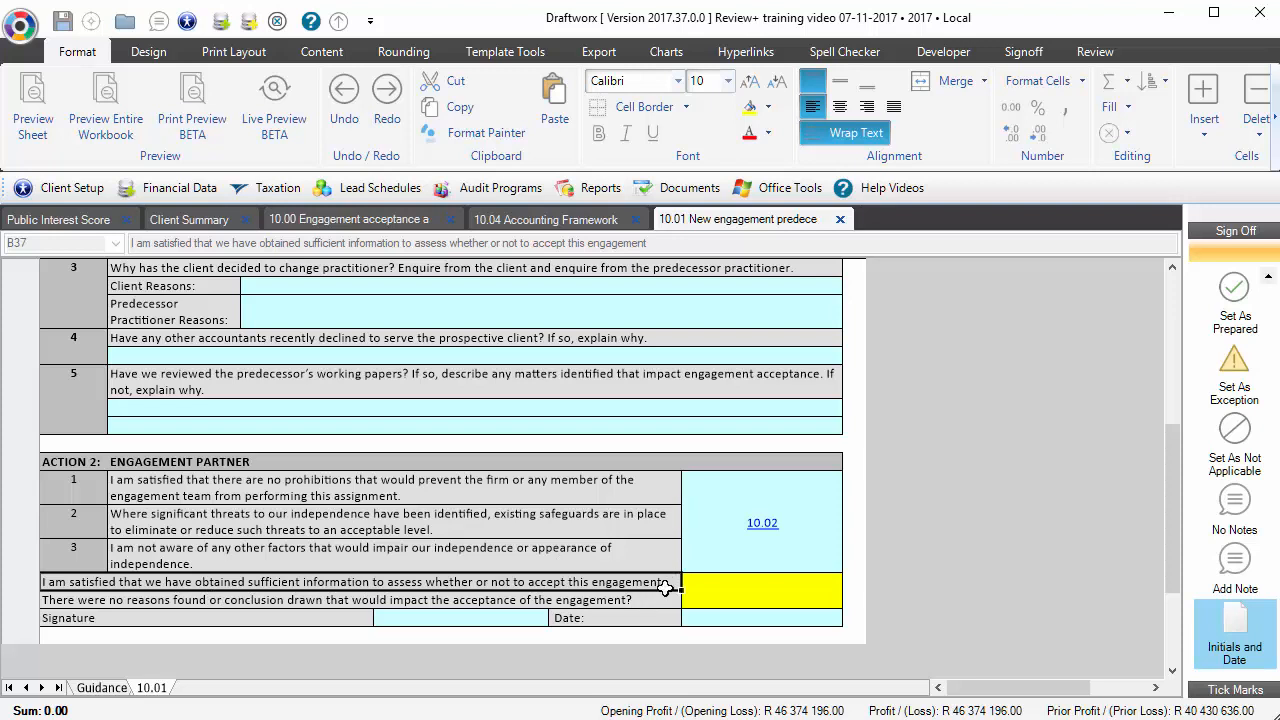
mouse_move(665, 596)
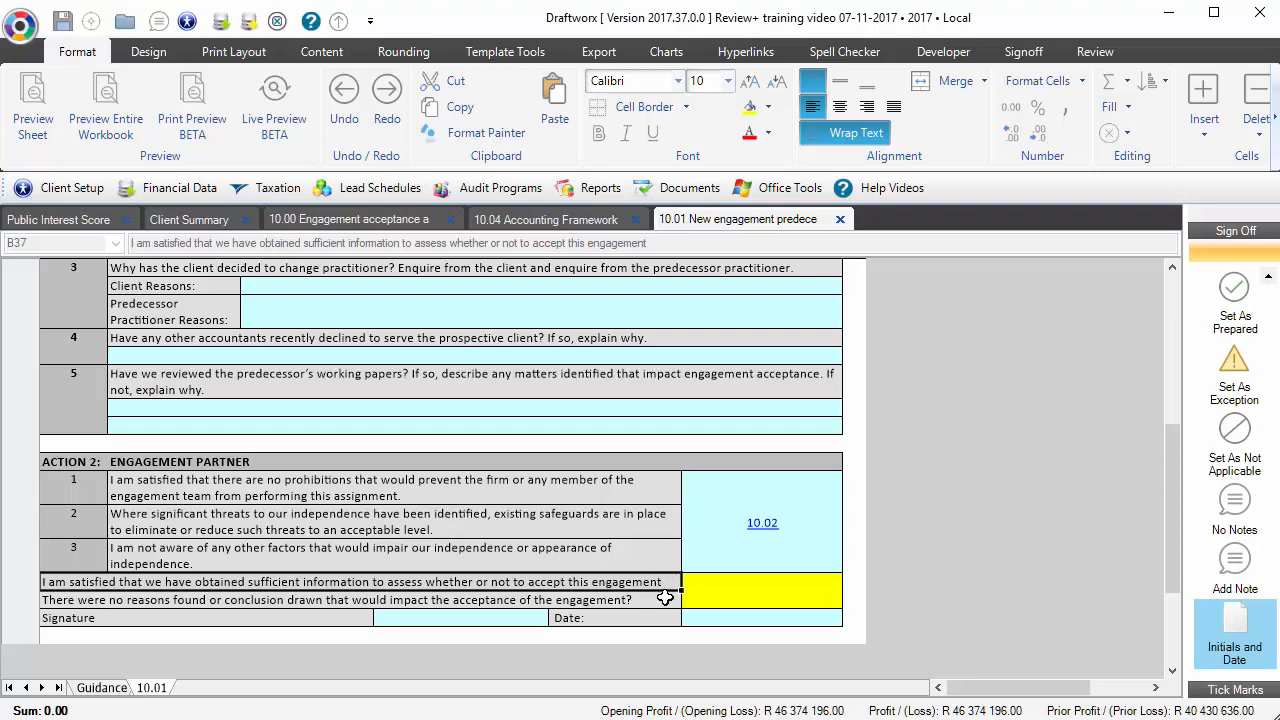
mouse_move(670, 604)
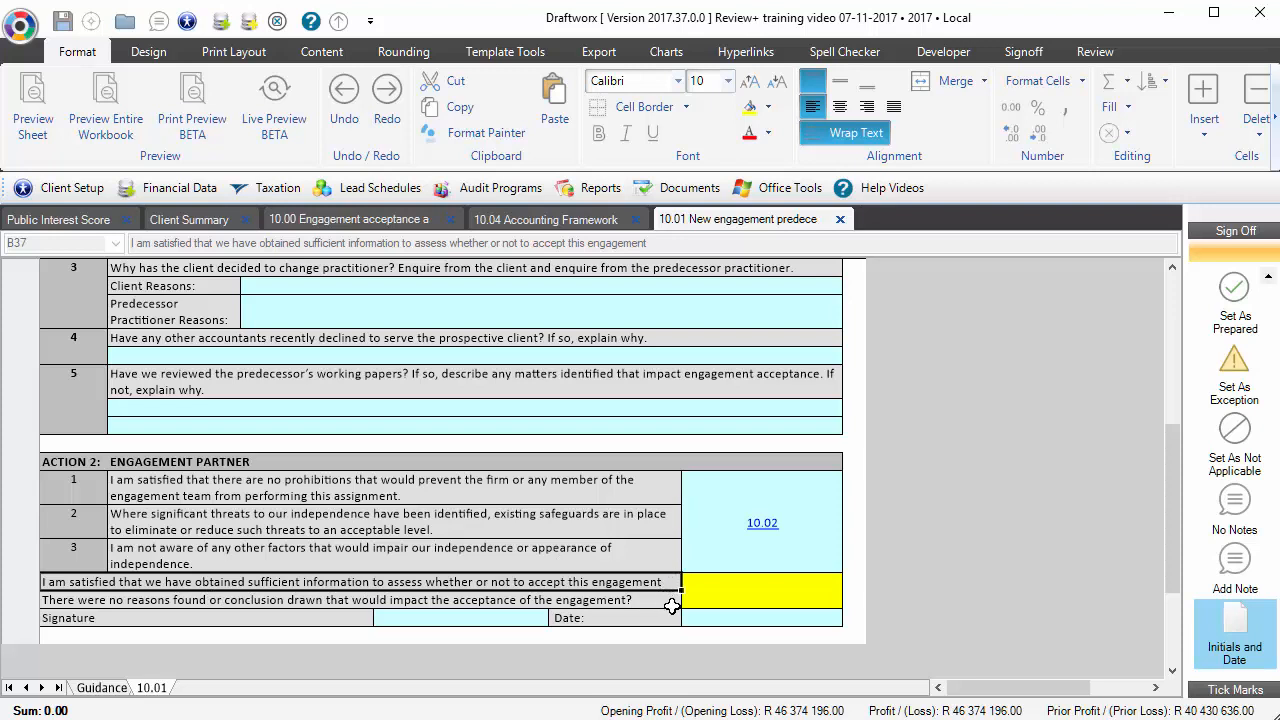
mouse_move(670, 547)
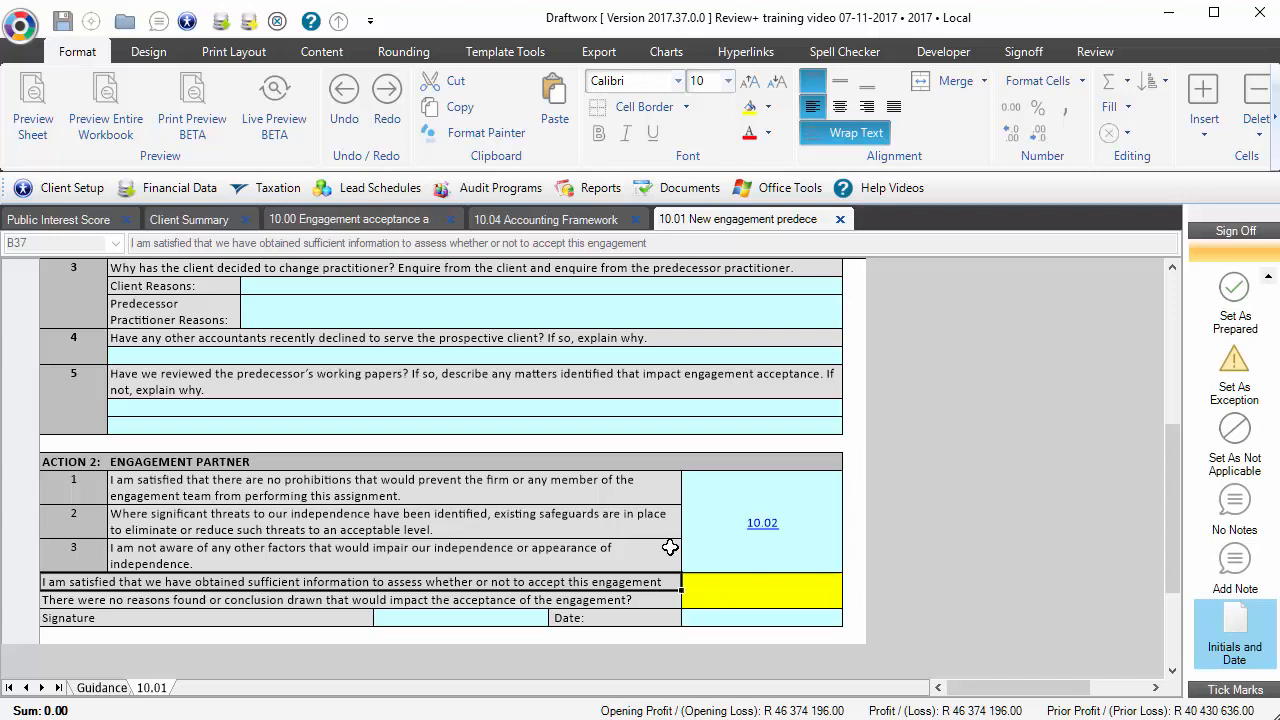
mouse_move(493, 533)
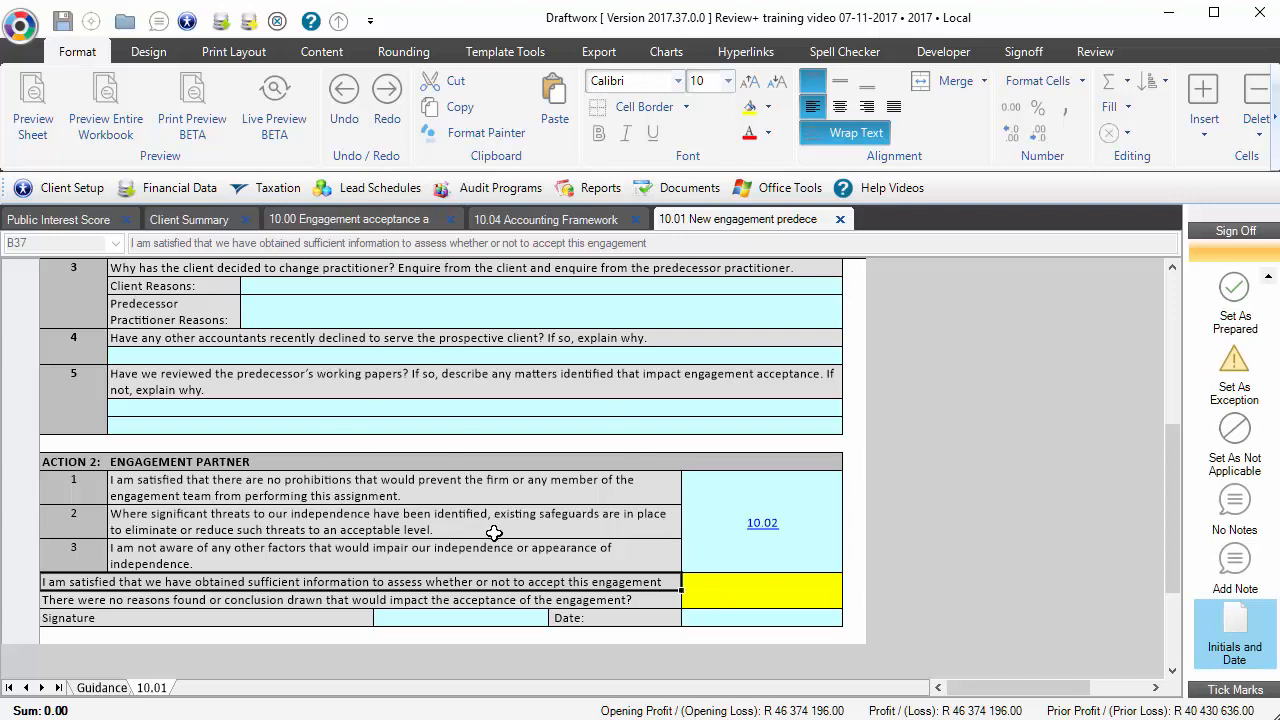
left_click(849, 581)
type("Y")
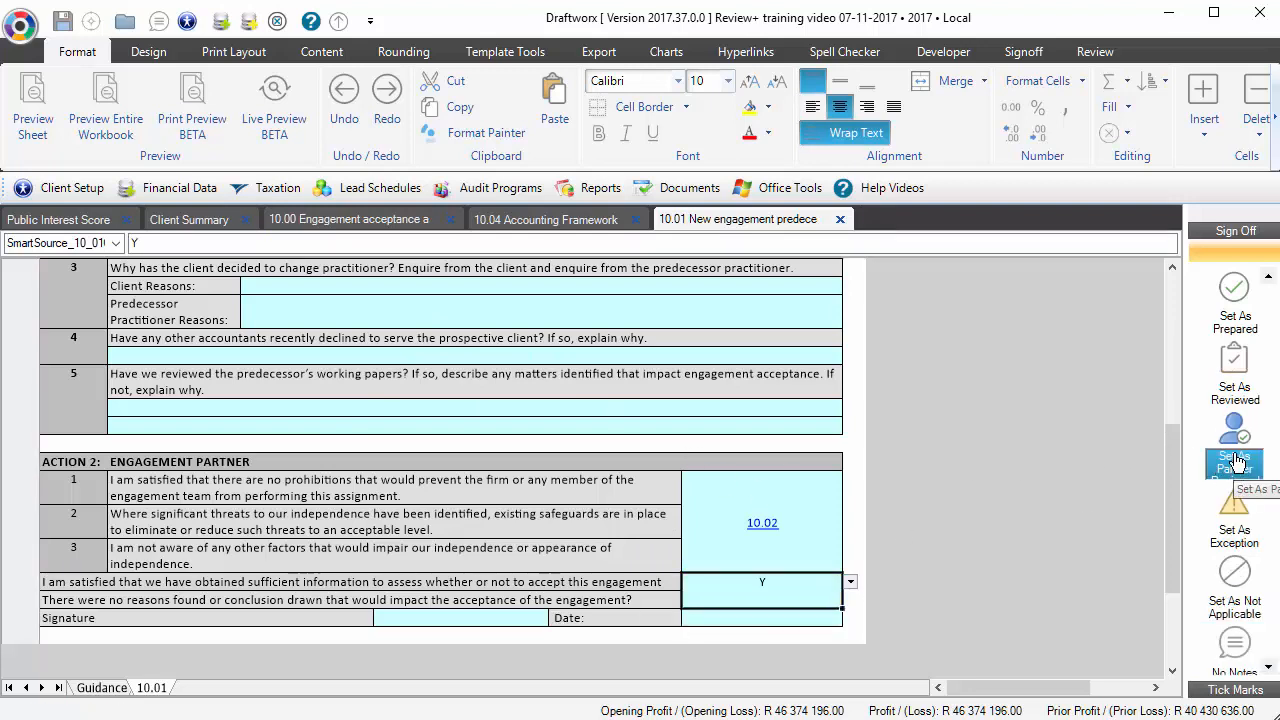
left_click(1234, 440)
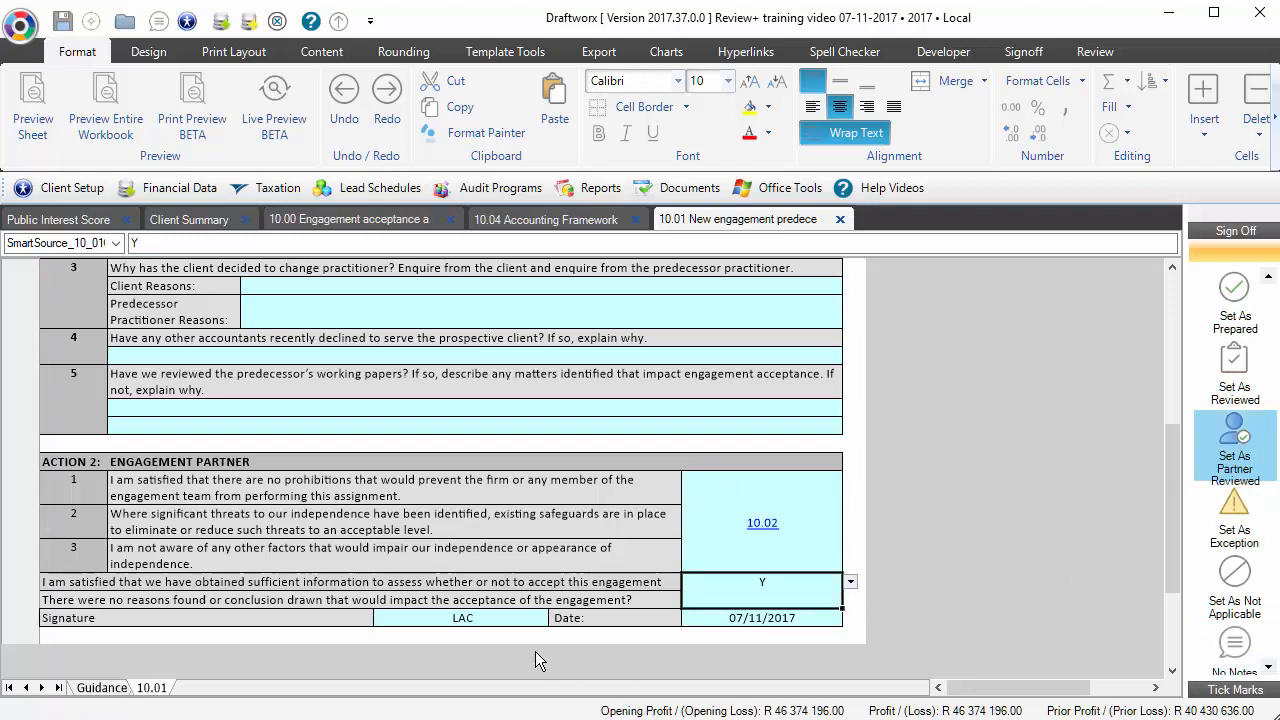